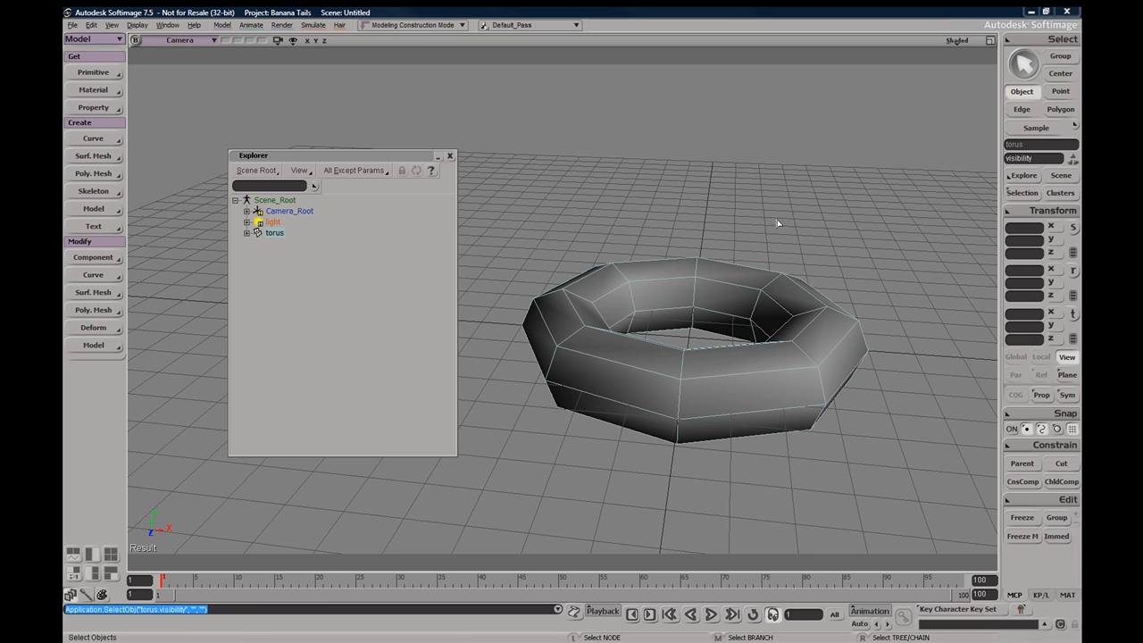
{"action": "mouse_move", "coordinate": [771, 229]}
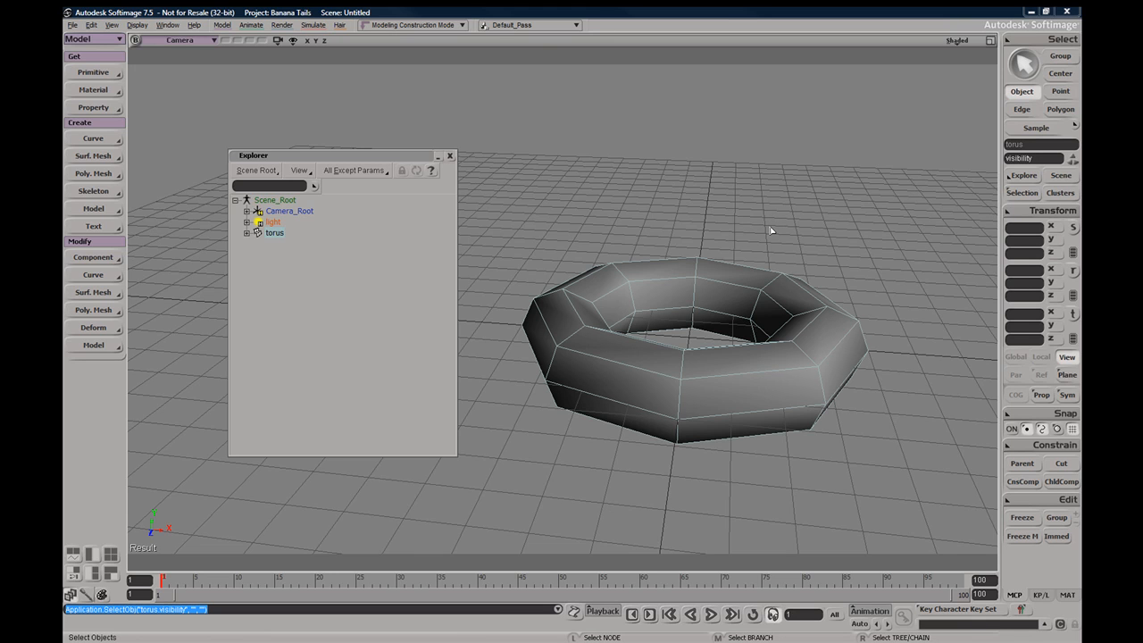
{"action": "mouse_move", "coordinate": [742, 241]}
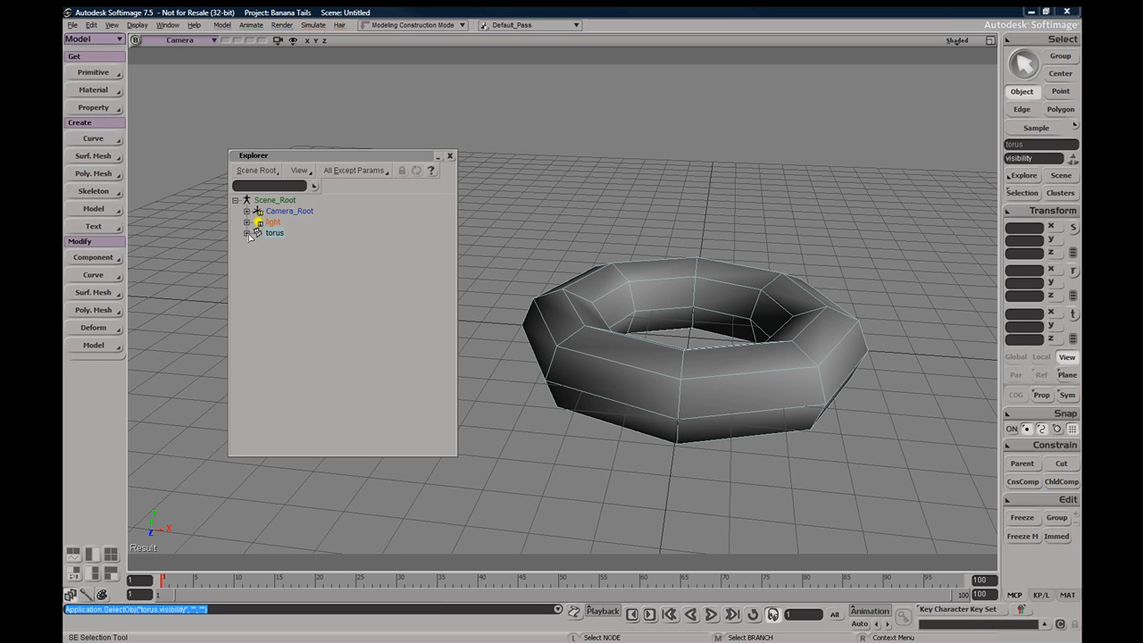
Expand the torus in the Explorer and open its Visibility property page
{"action": "left_click", "coordinate": [257, 233]}
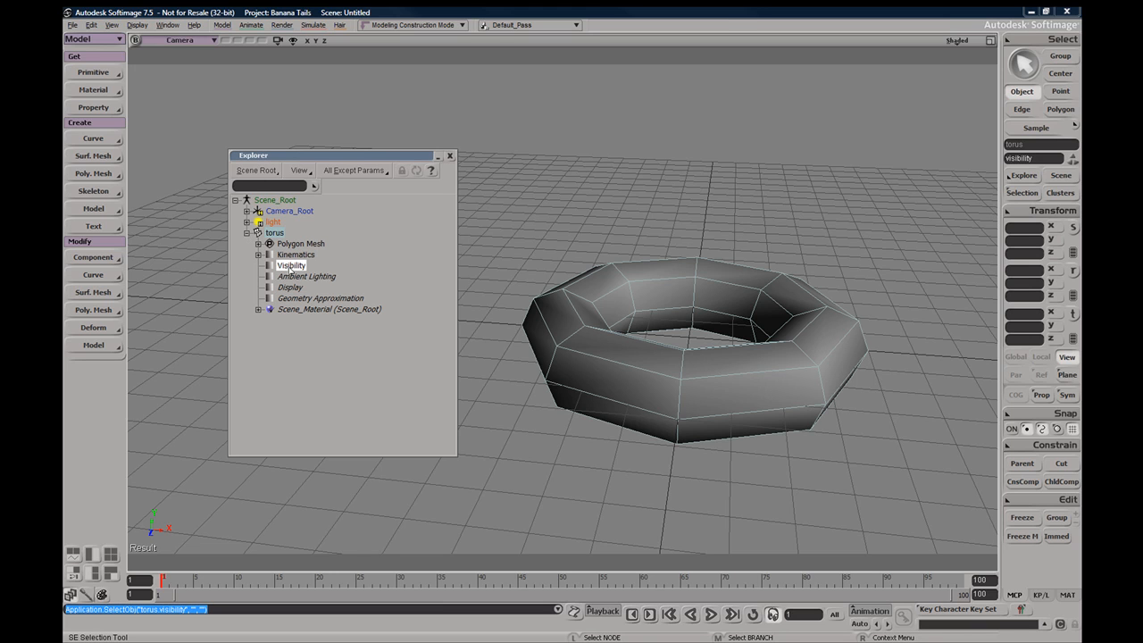
{"action": "double_click", "coordinate": [290, 265]}
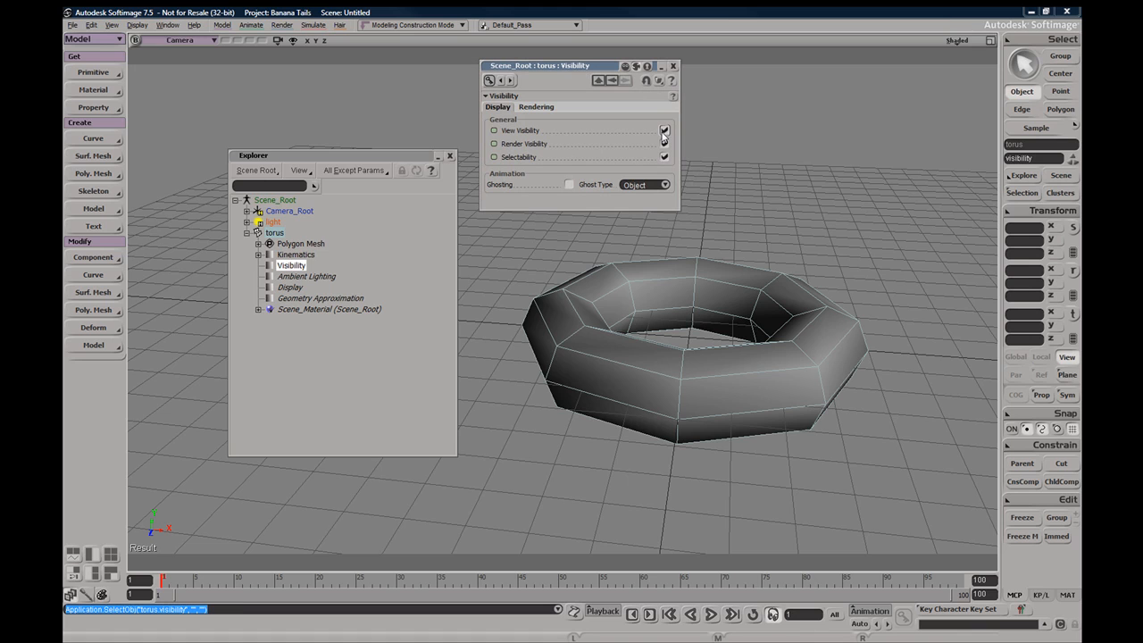
Turn off the torus's View Visibility on the Display tab and bring up a Schematic view
{"action": "left_click", "coordinate": [664, 130]}
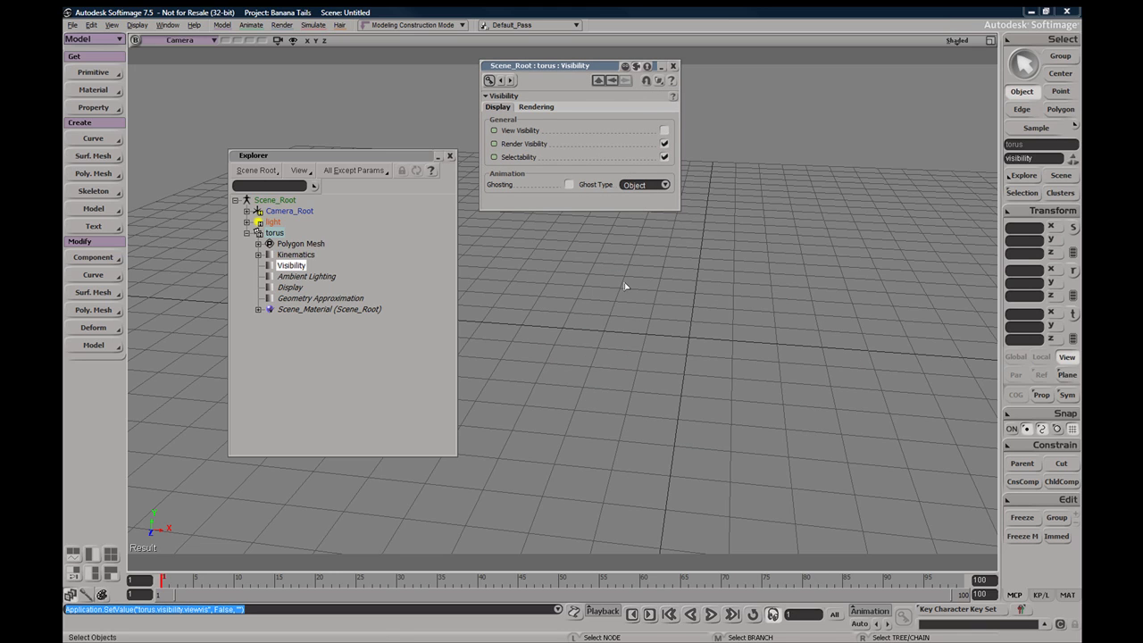
{"action": "mouse_move", "coordinate": [709, 366]}
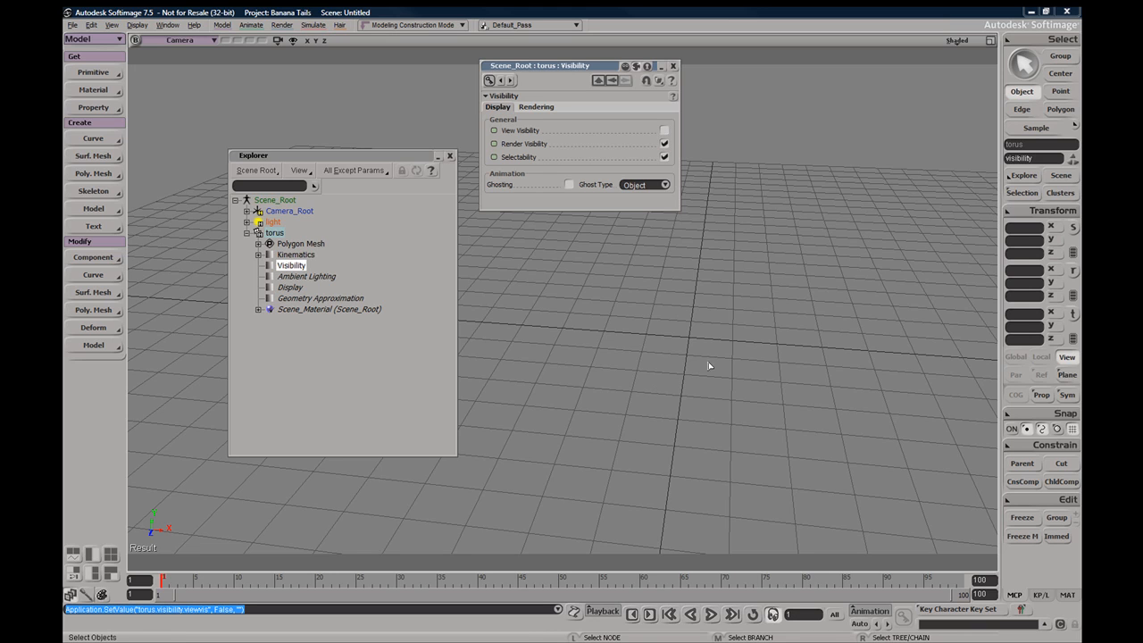
{"action": "mouse_move", "coordinate": [592, 401]}
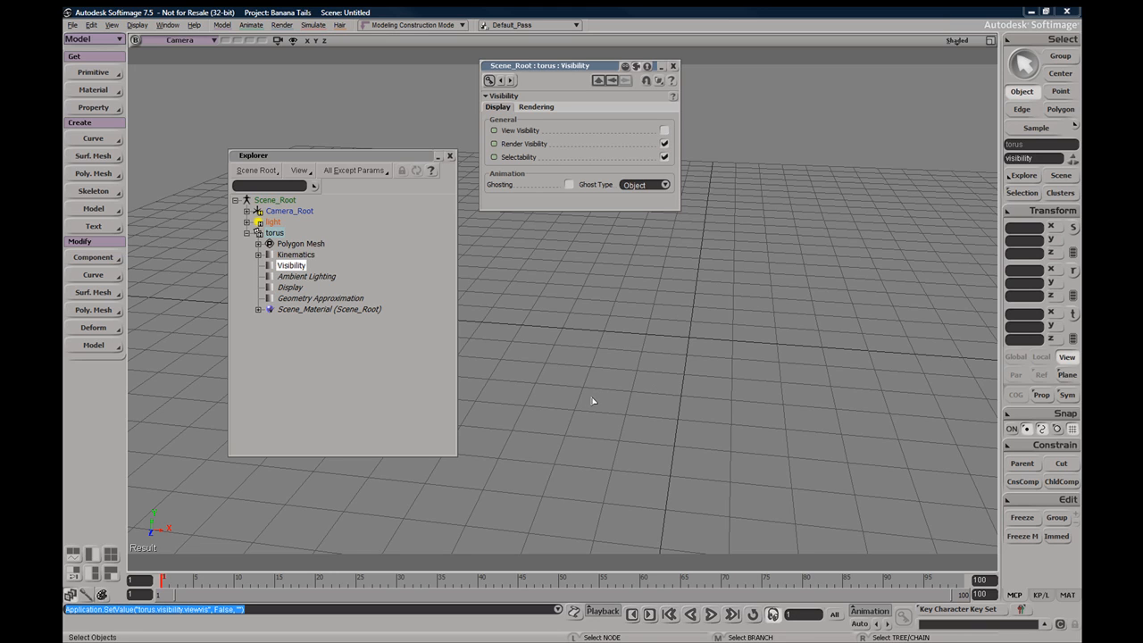
{"action": "mouse_move", "coordinate": [498, 230]}
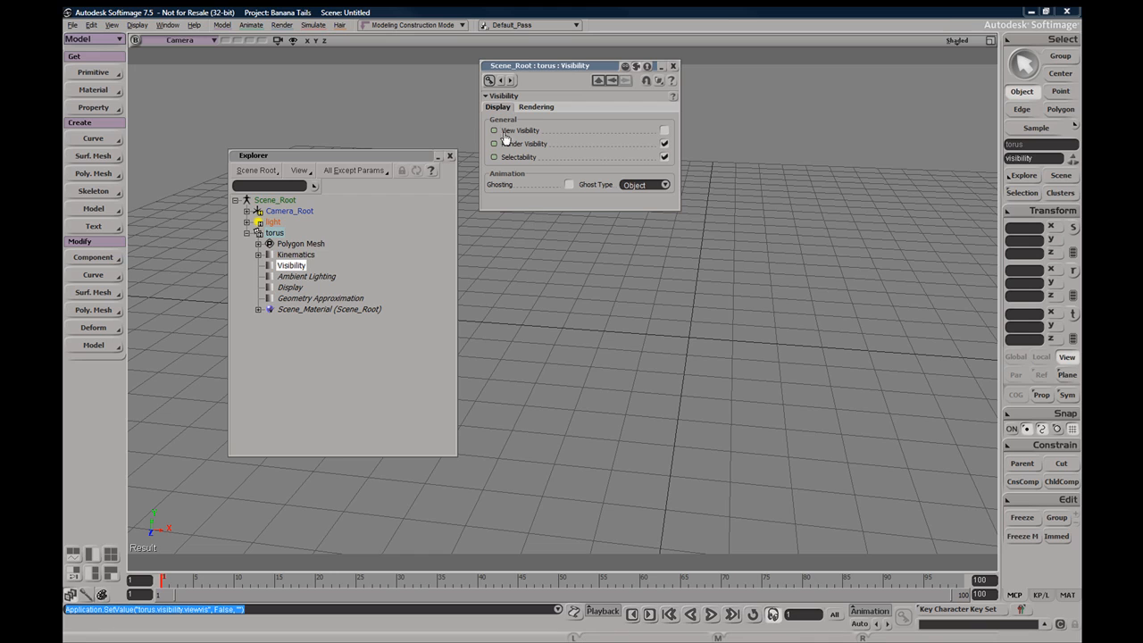
{"action": "mouse_move", "coordinate": [578, 157]}
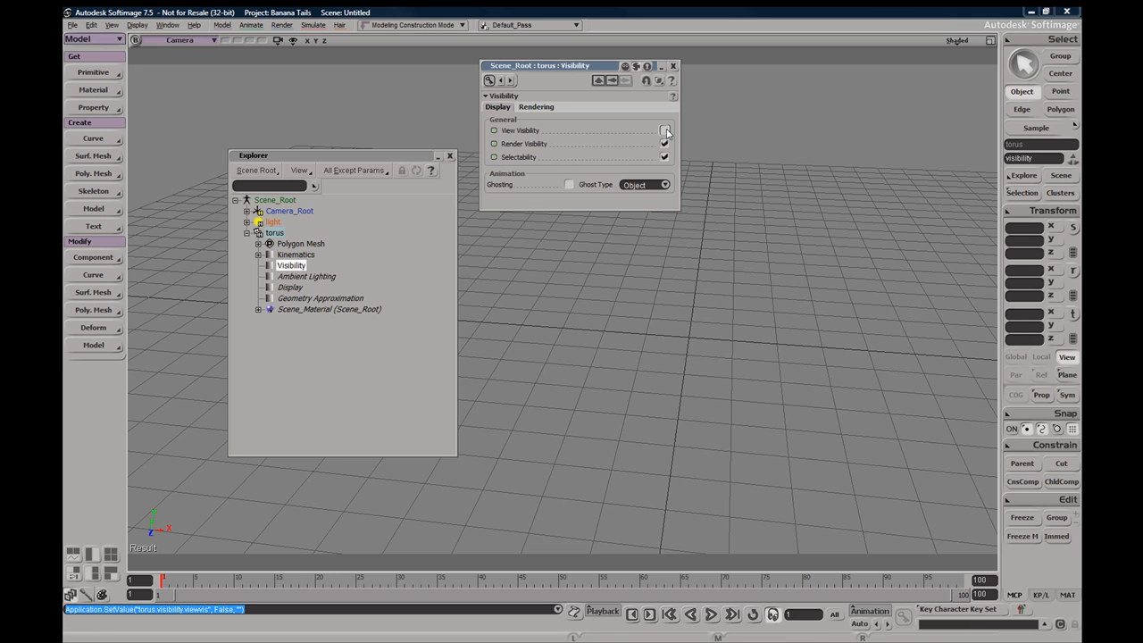
{"action": "left_click", "coordinate": [665, 130]}
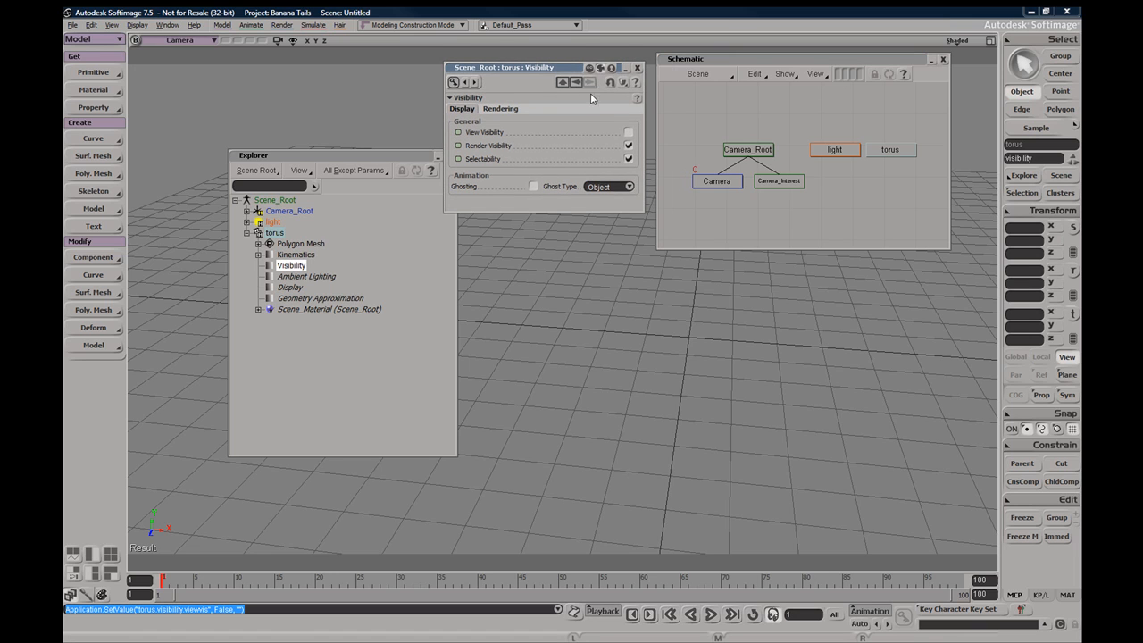
Re-enable View Visibility so the torus reappears in the viewport
{"action": "left_click", "coordinate": [628, 132]}
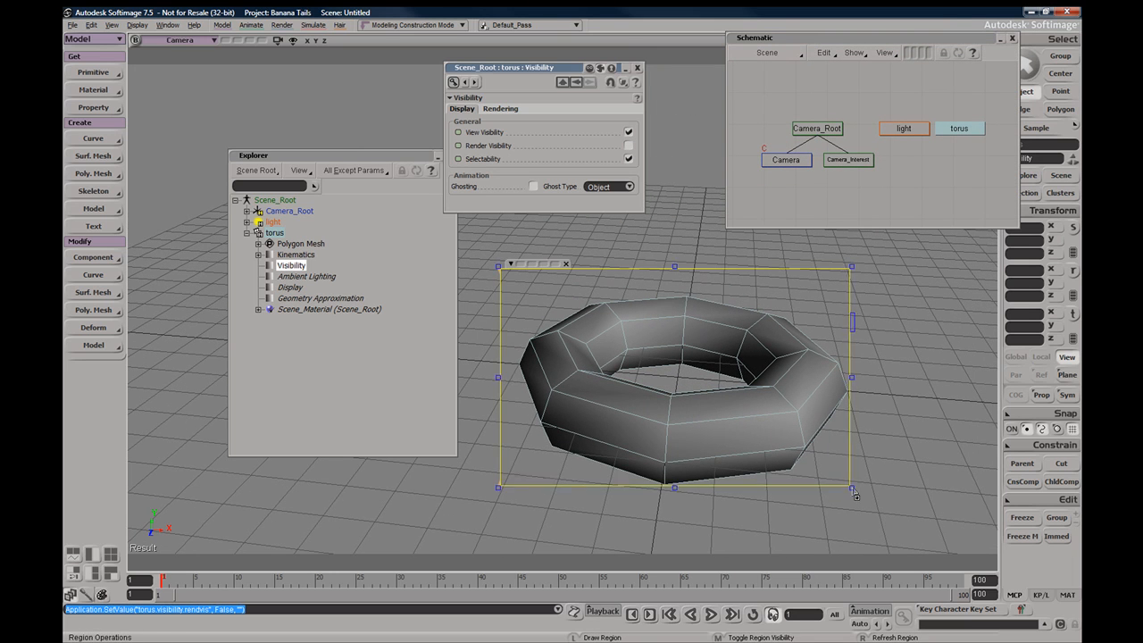
Toggle Render Visibility back on so the render region shows the shaded torus
{"action": "left_click", "coordinate": [458, 132]}
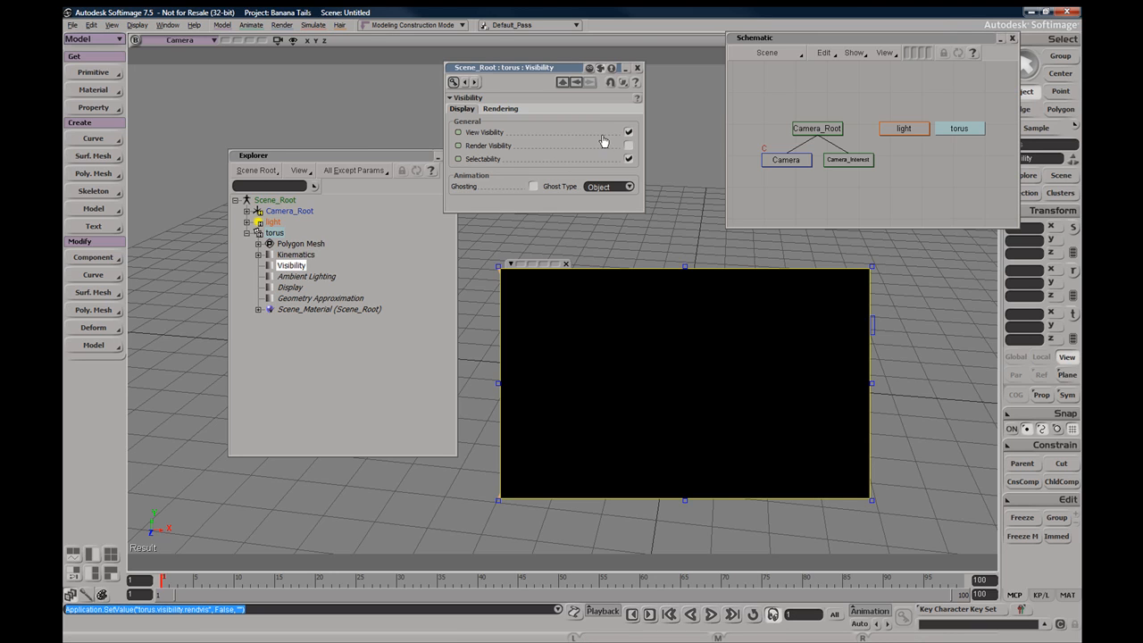
{"action": "left_click", "coordinate": [628, 146]}
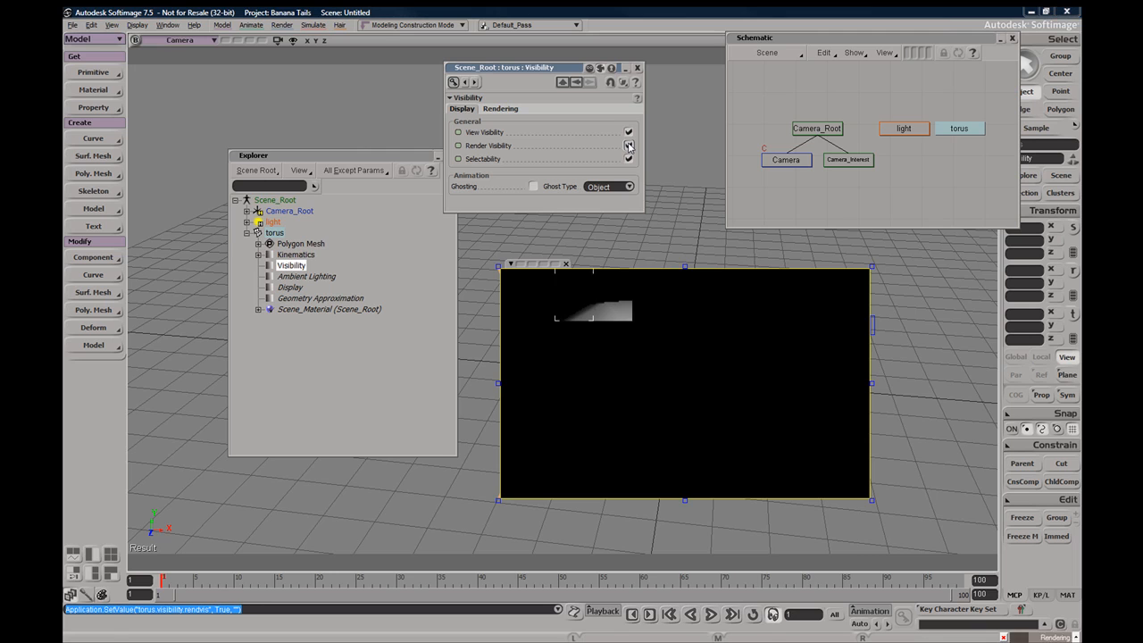
{"action": "left_click", "coordinate": [629, 146]}
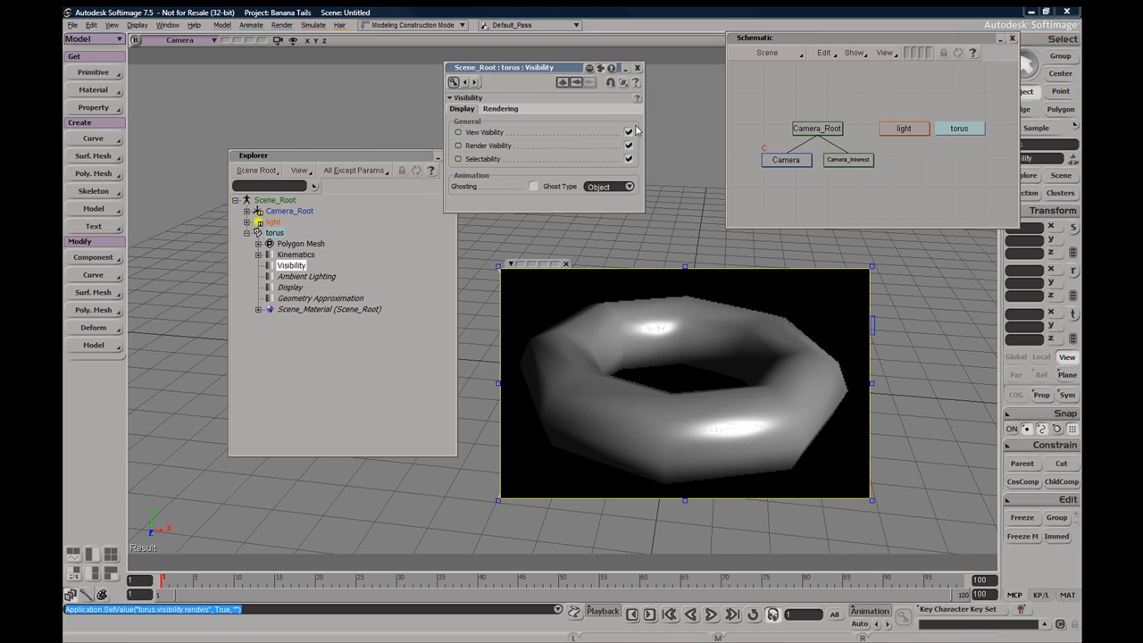
Uncheck View Visibility and Render Visibility for the torus
{"action": "left_click", "coordinate": [628, 145]}
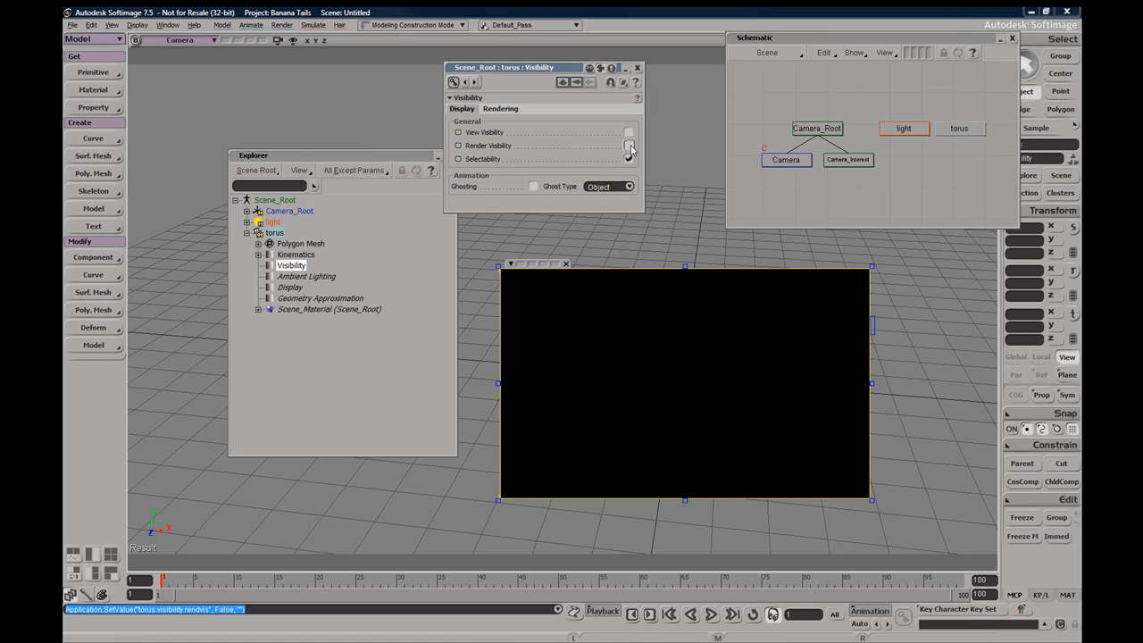
{"action": "left_click", "coordinate": [629, 158]}
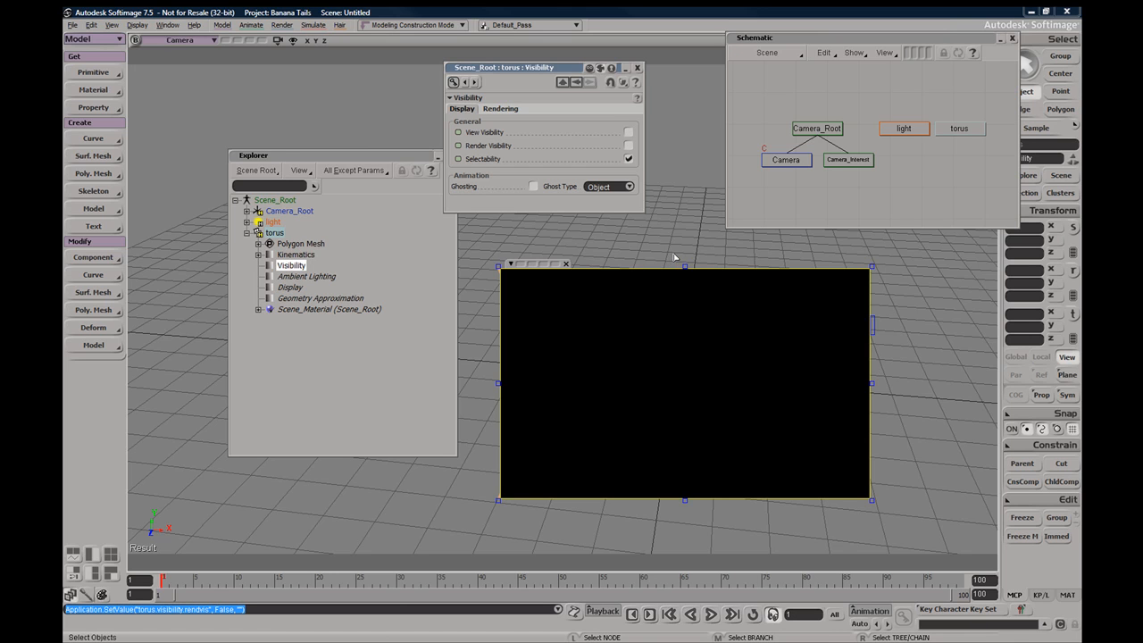
{"action": "mouse_move", "coordinate": [671, 257]}
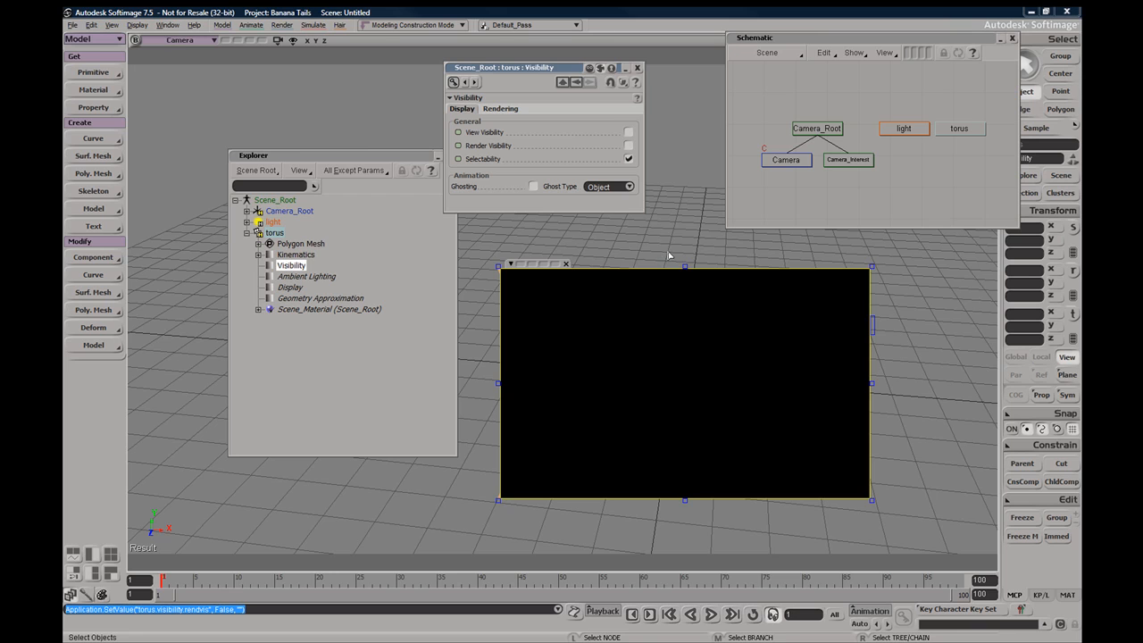